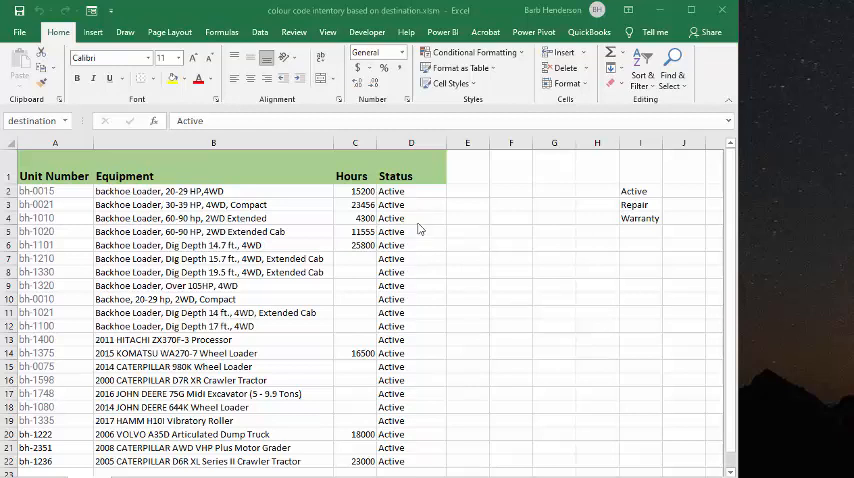
mouse_move(652, 196)
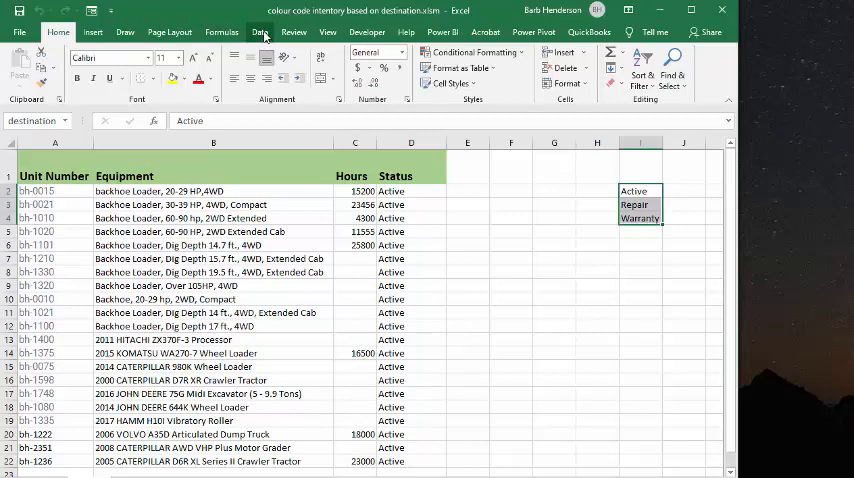
Step: Confirm a Status cell's Data Validation uses the List source =destination (Active, Repair, Warranty)
left_click(262, 32)
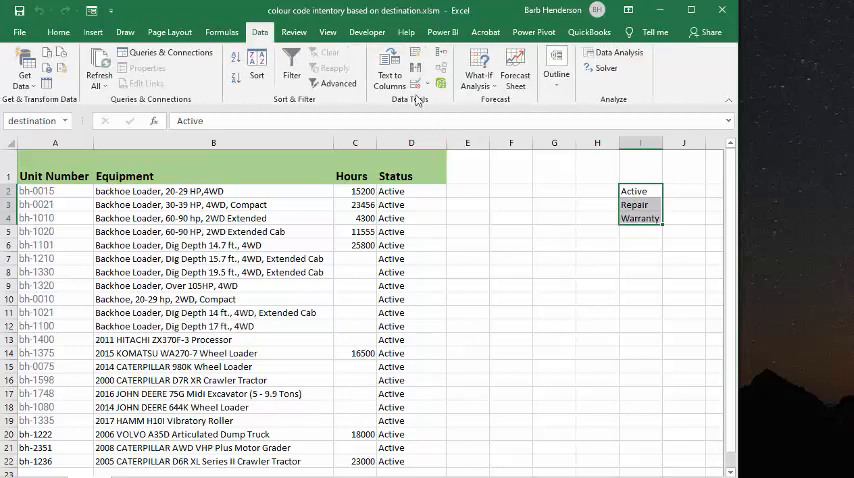
mouse_move(416, 78)
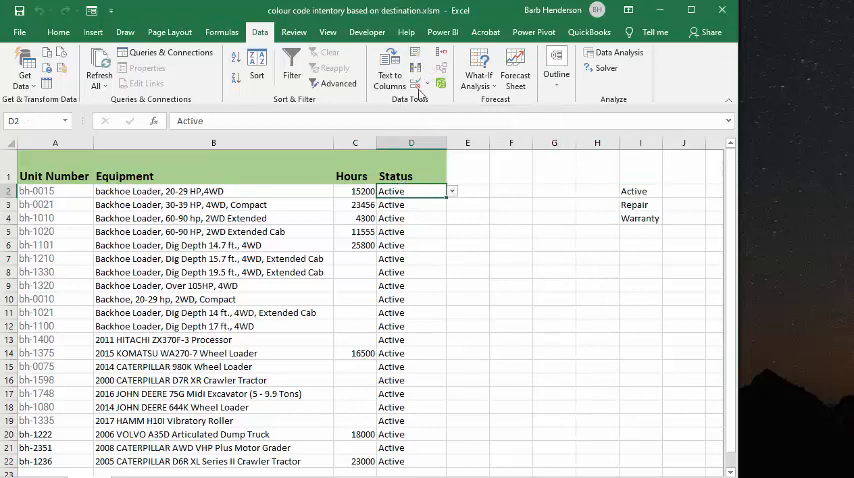
left_click(416, 76)
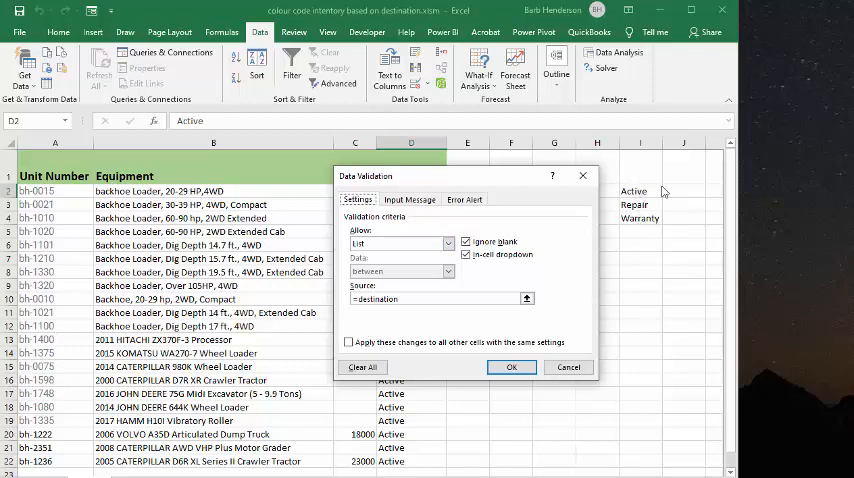
left_click(512, 368)
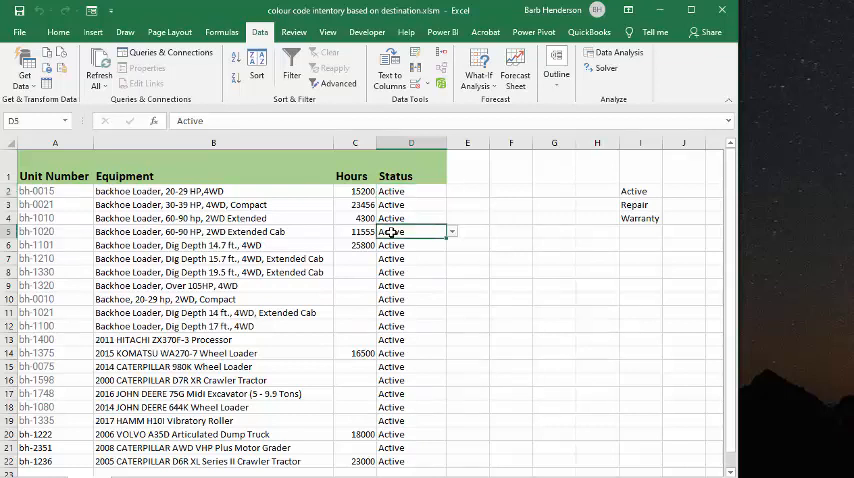
Step: Set the row 5 backhoe's status to Repair from the drop-down so the row turns blue
left_click(448, 232)
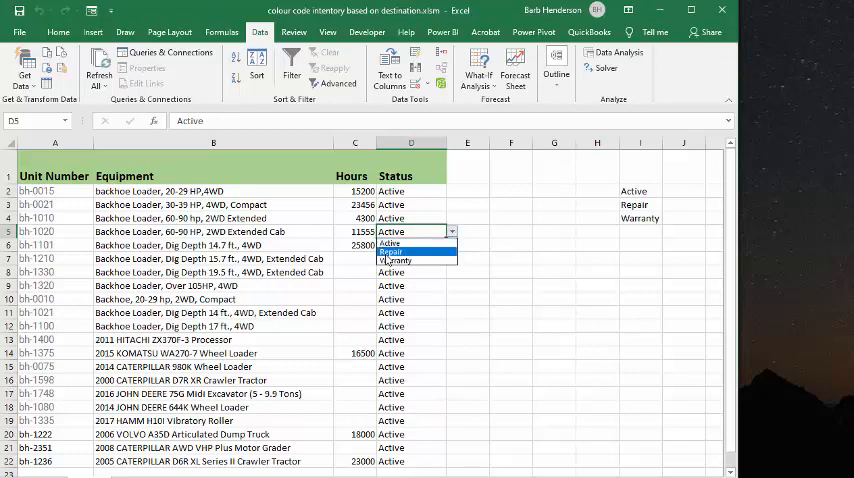
left_click(394, 250)
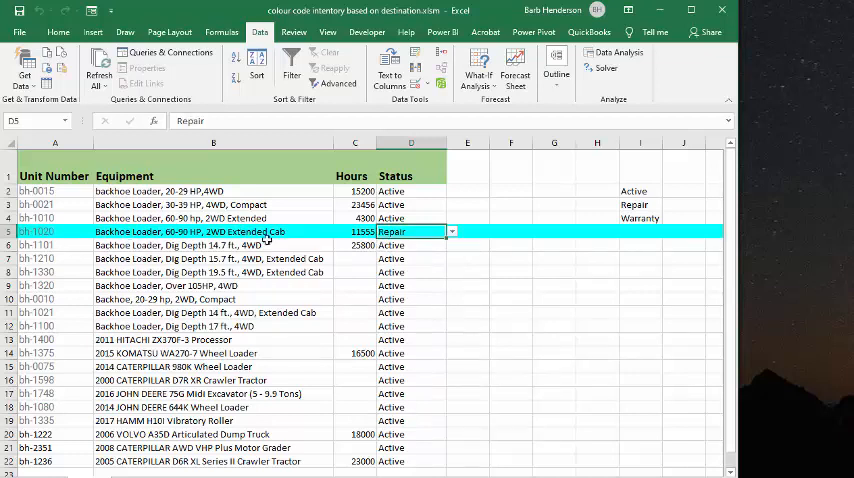
mouse_move(472, 370)
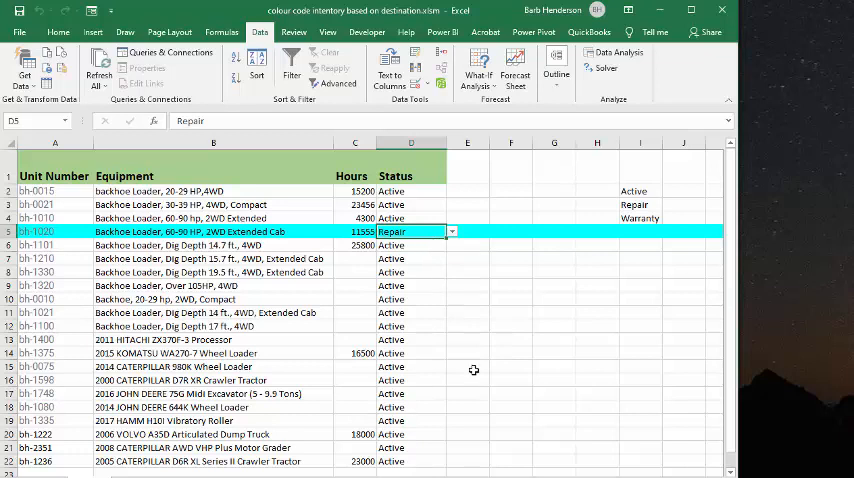
Step: Set row 11's status to Warranty from the drop-down so the row turns red
left_click(410, 312)
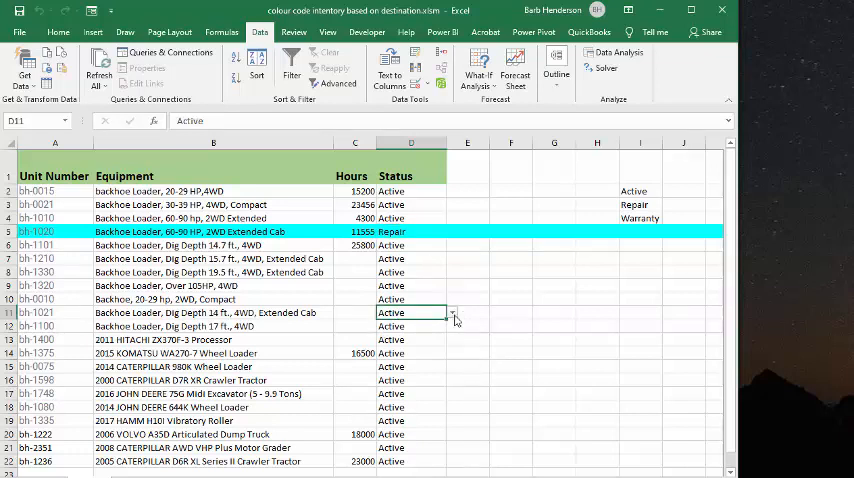
left_click(454, 312)
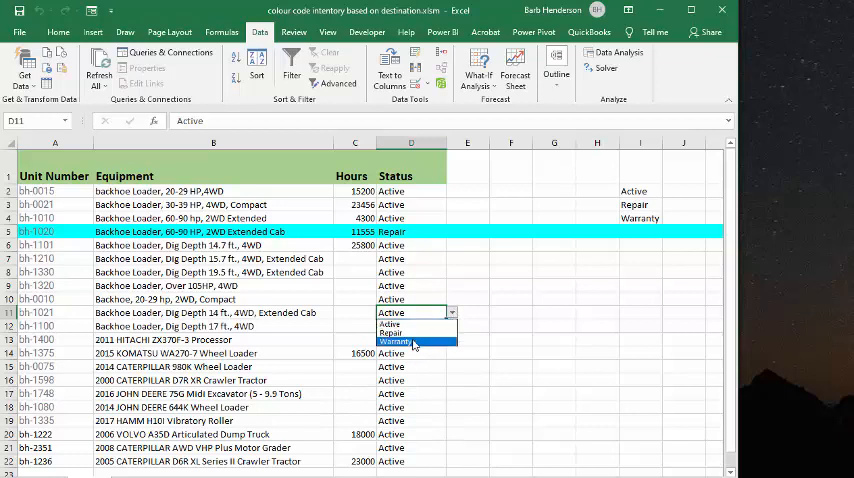
left_click(398, 340)
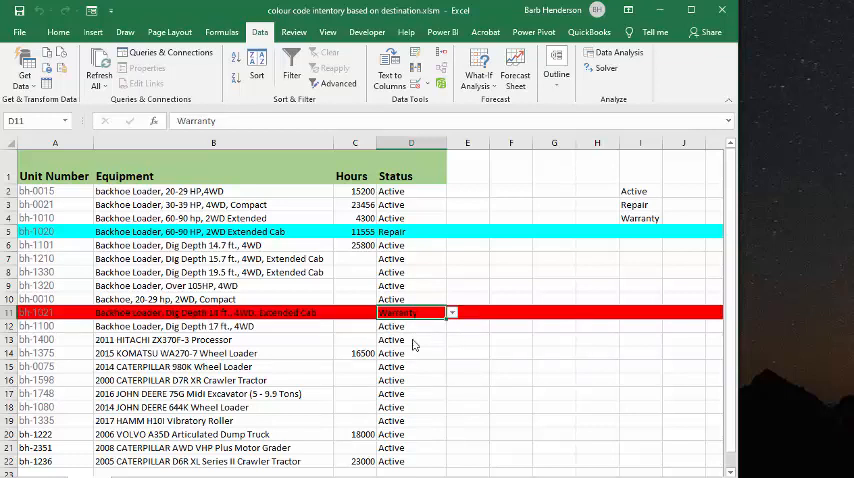
mouse_move(424, 352)
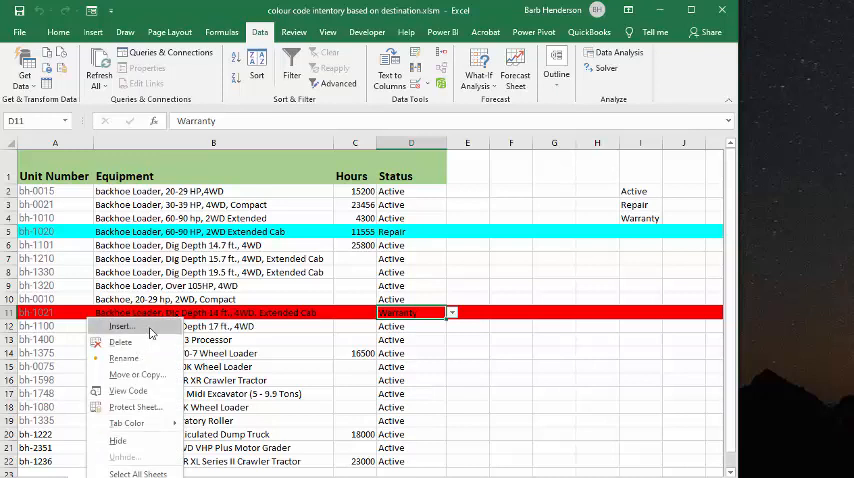
mouse_move(140, 390)
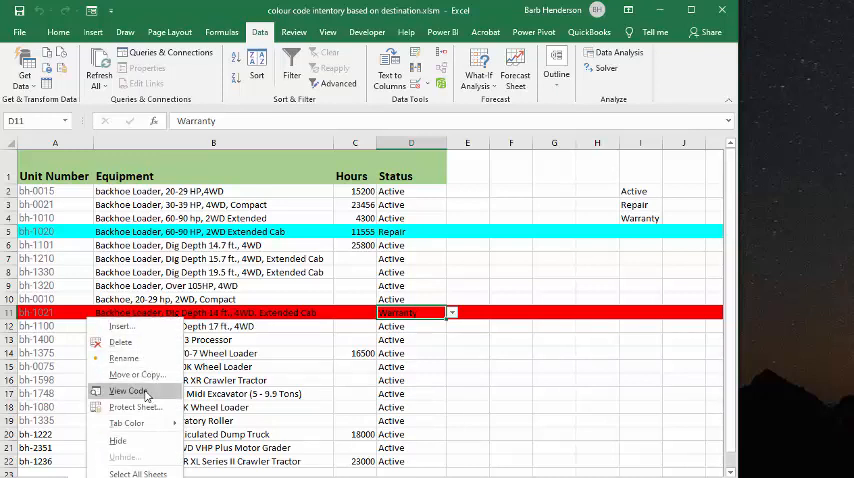
Step: View the sheet's VBA code showing the Worksheet_Change row-colouring macro
left_click(126, 388)
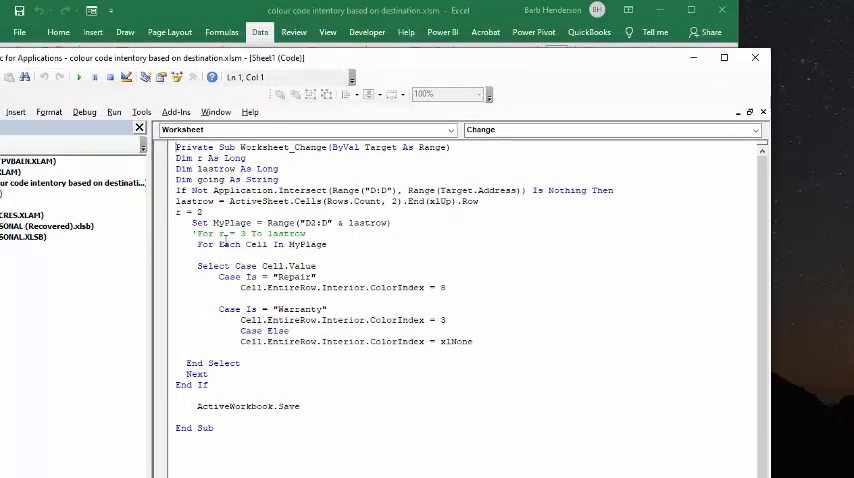
mouse_move(320, 230)
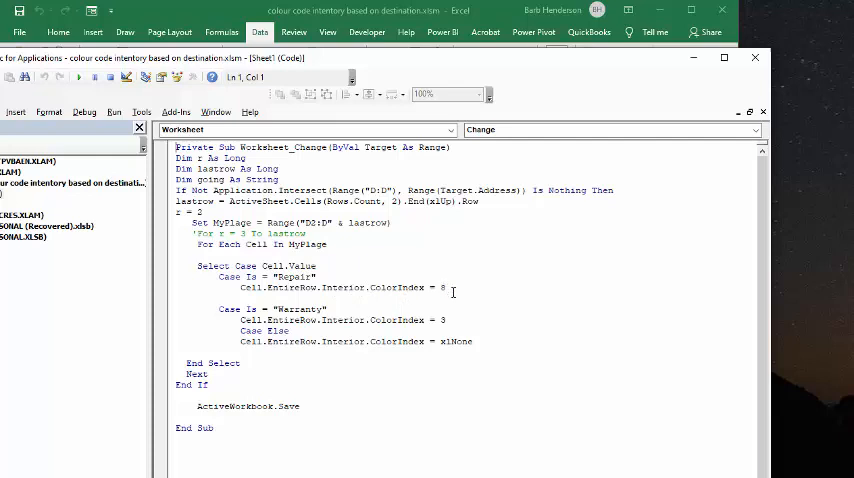
mouse_move(284, 308)
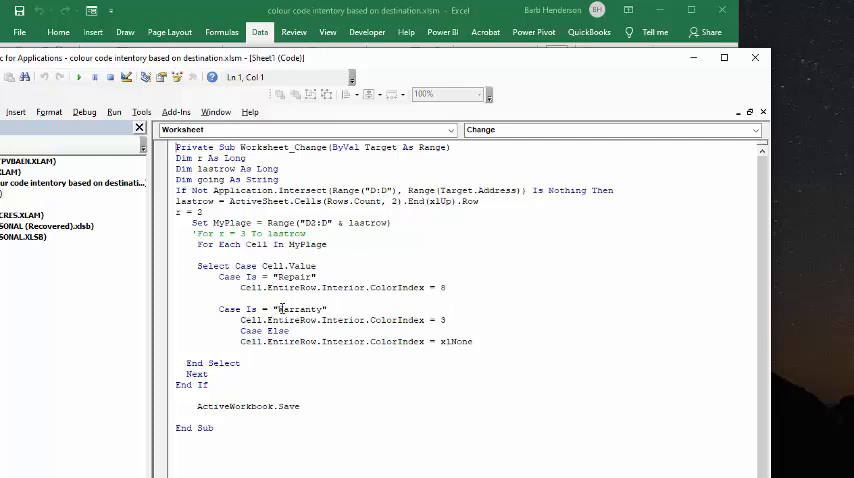
mouse_move(372, 336)
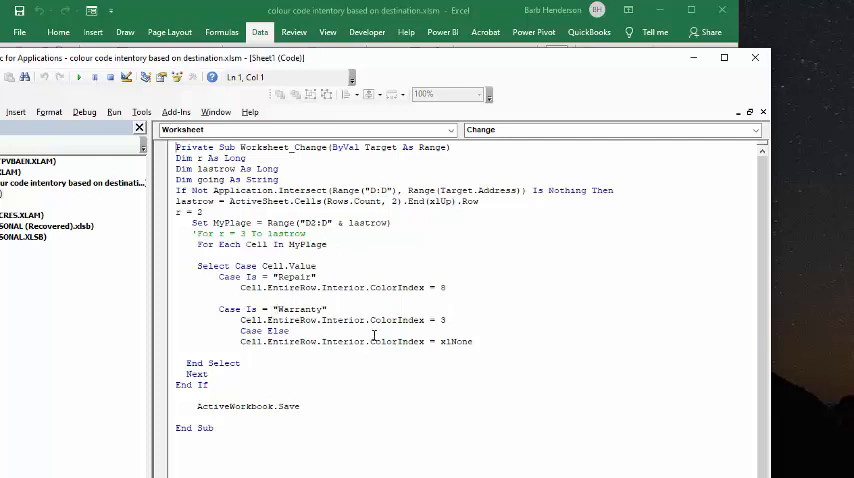
mouse_move(492, 328)
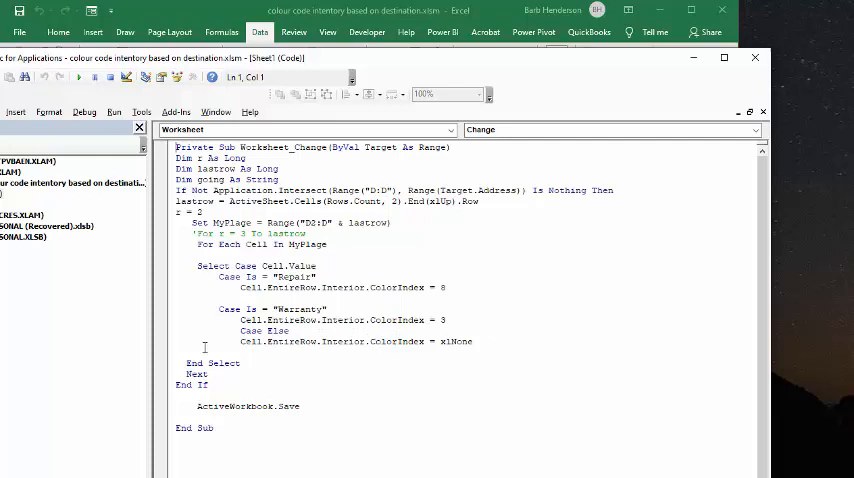
mouse_move(290, 340)
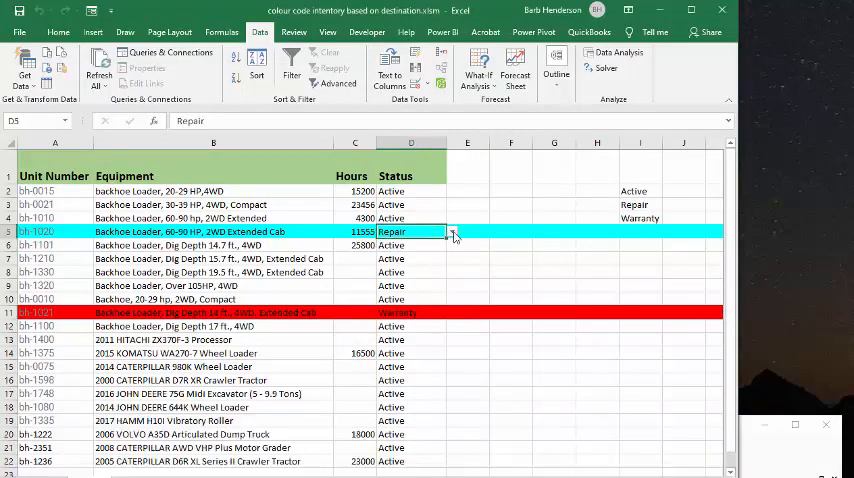
Step: Set row 5 back to Active to clear its fill and row 14 to Warranty so it turns red
left_click(452, 232)
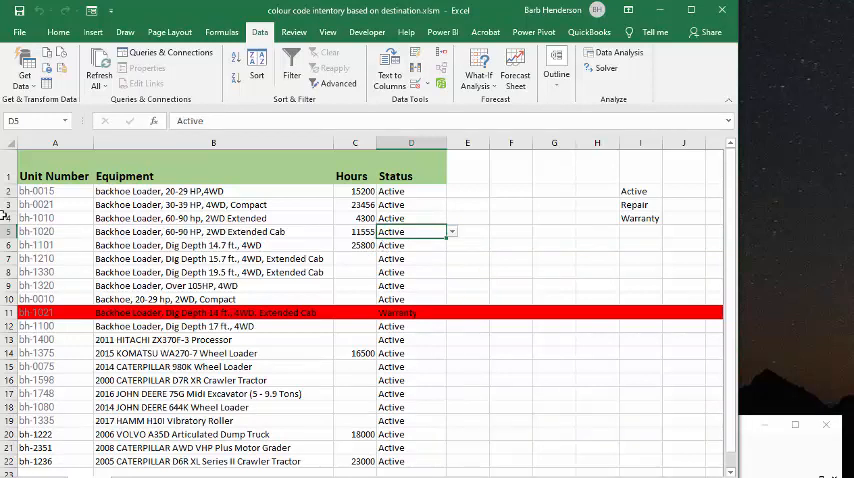
mouse_move(596, 188)
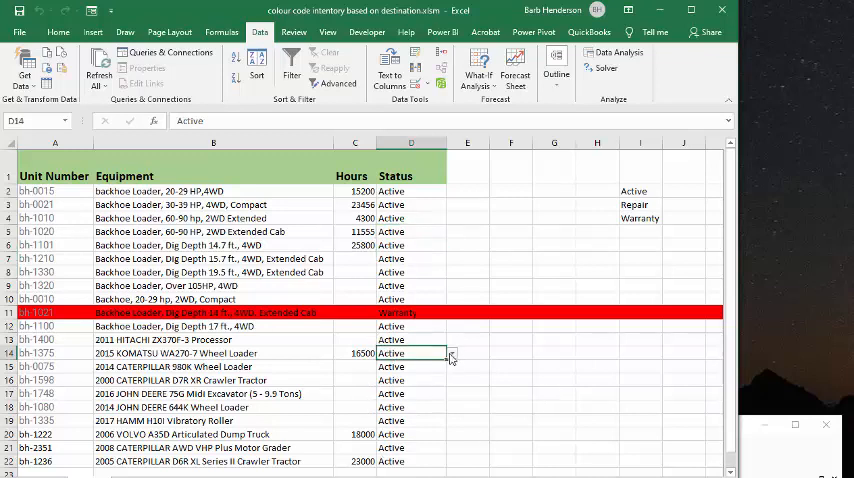
left_click(452, 354)
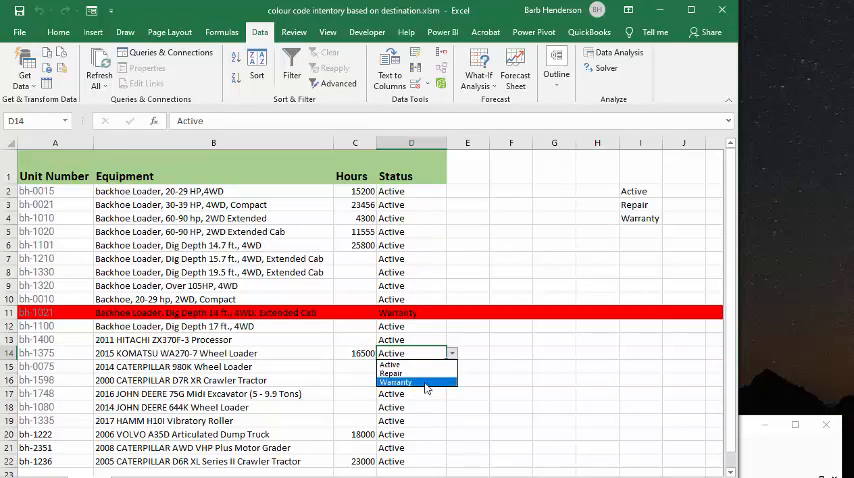
left_click(414, 380)
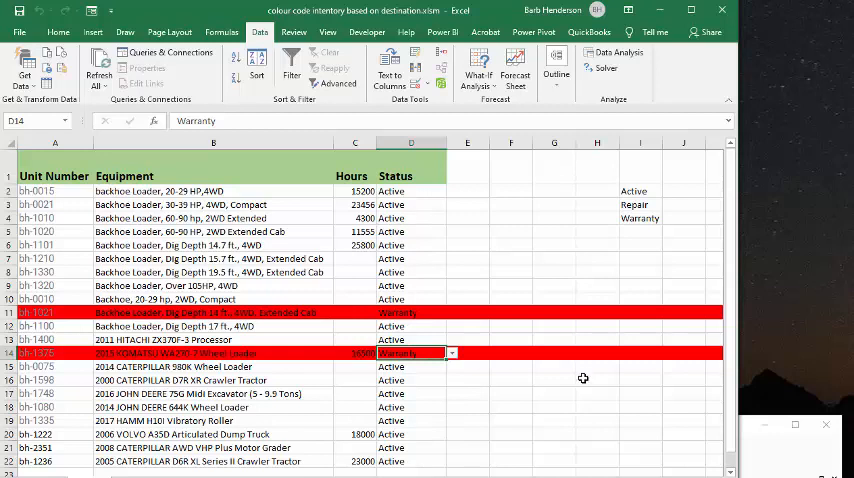
mouse_move(748, 440)
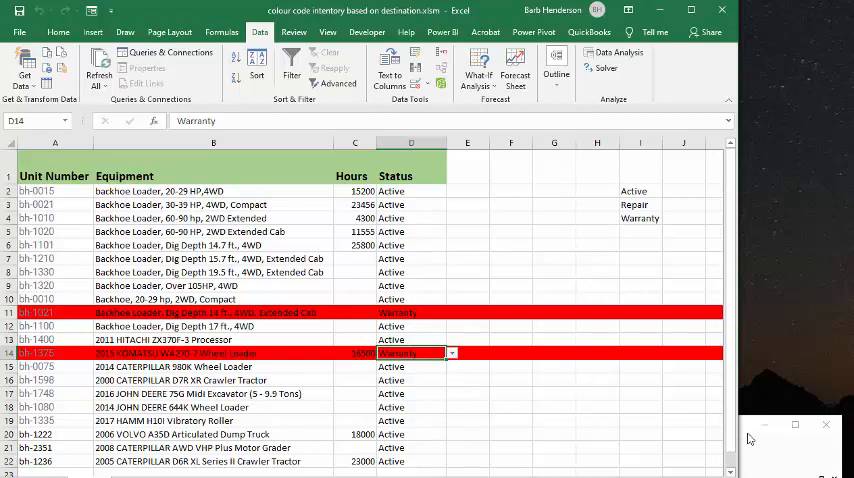
mouse_move(752, 436)
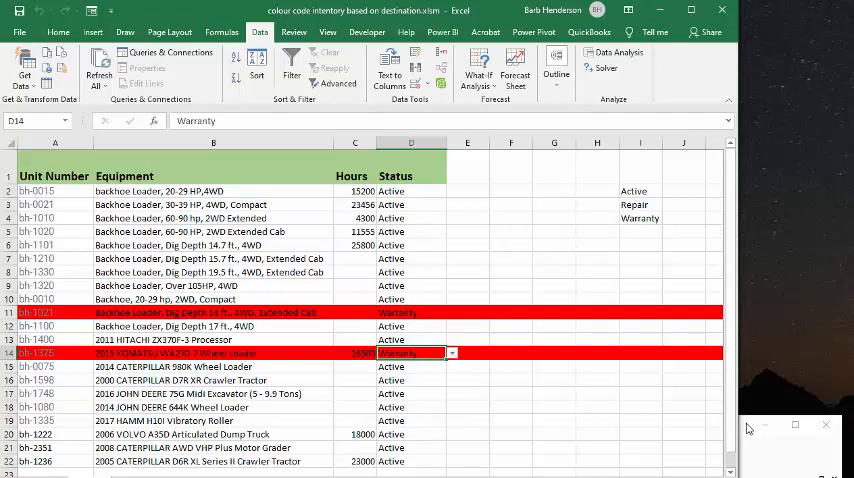